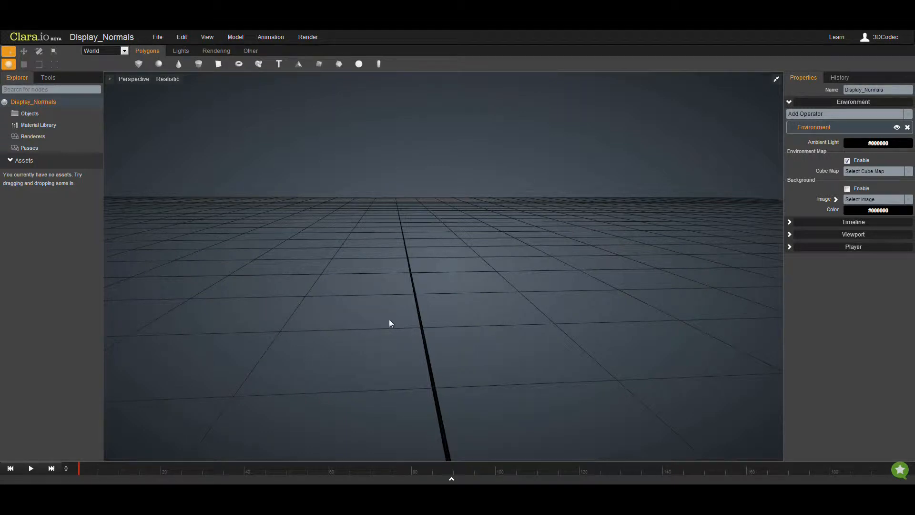
pyautogui.moveTo(201, 88)
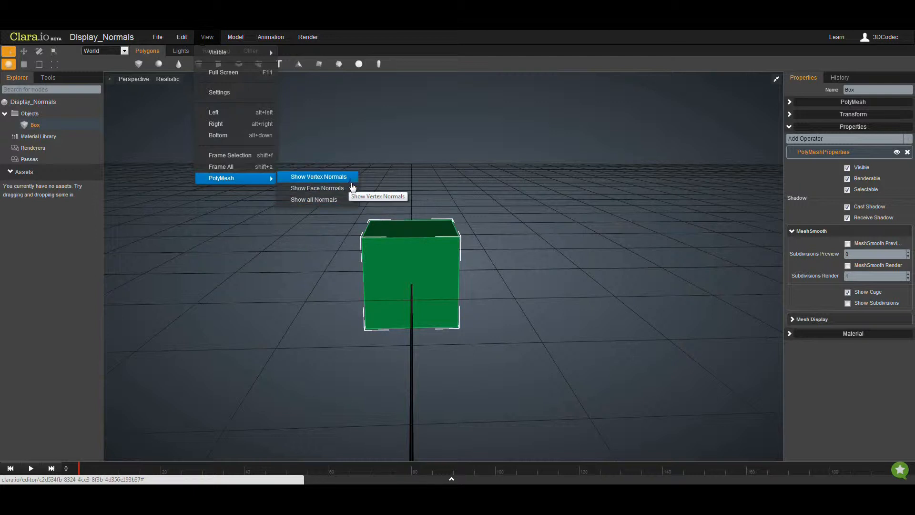
pyautogui.moveTo(317, 188)
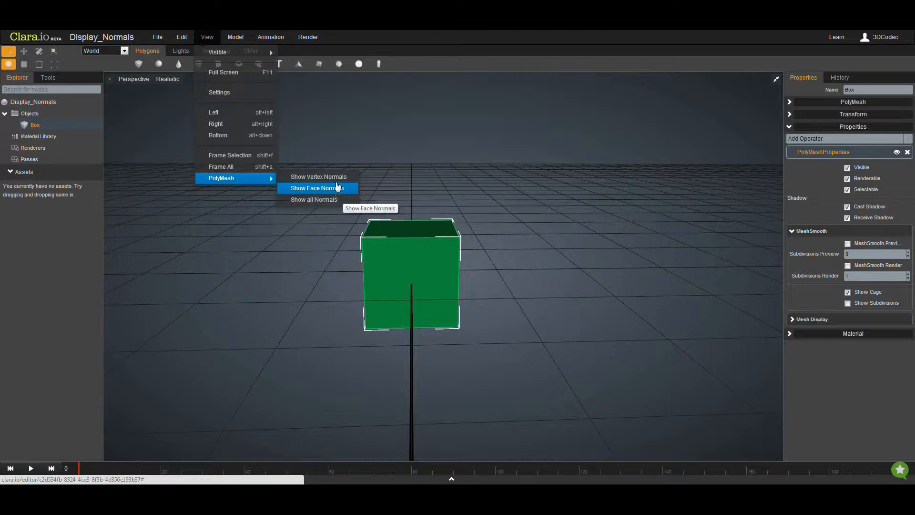
# Show face normals, drag two top vertices to slant the box, and join edges
pyautogui.click(318, 176)
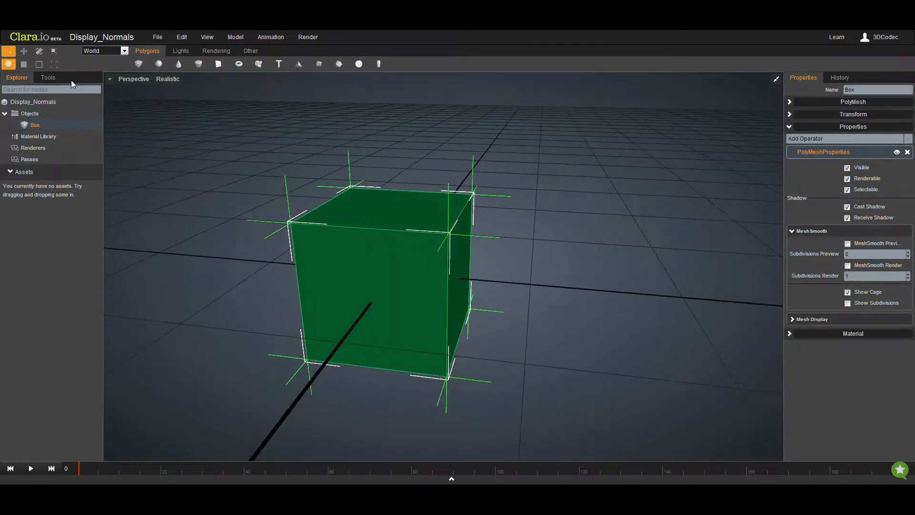
pyautogui.click(48, 77)
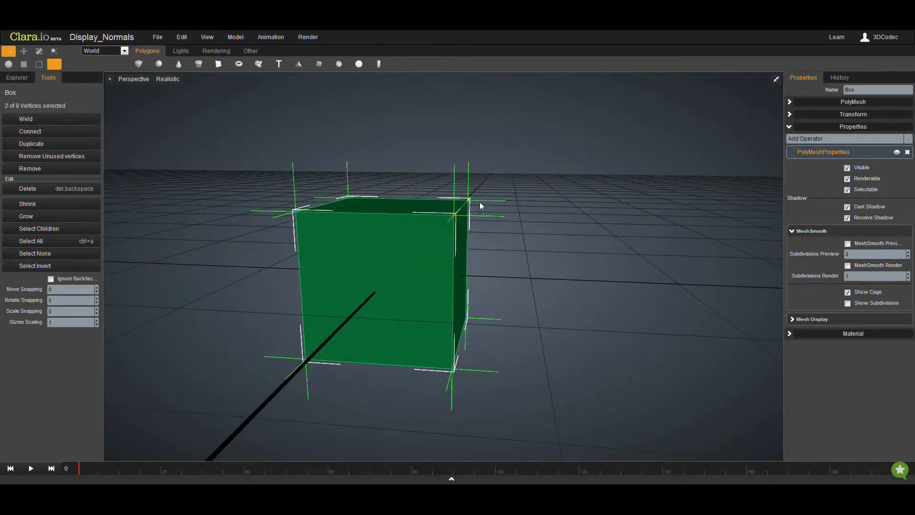
pyautogui.click(23, 50)
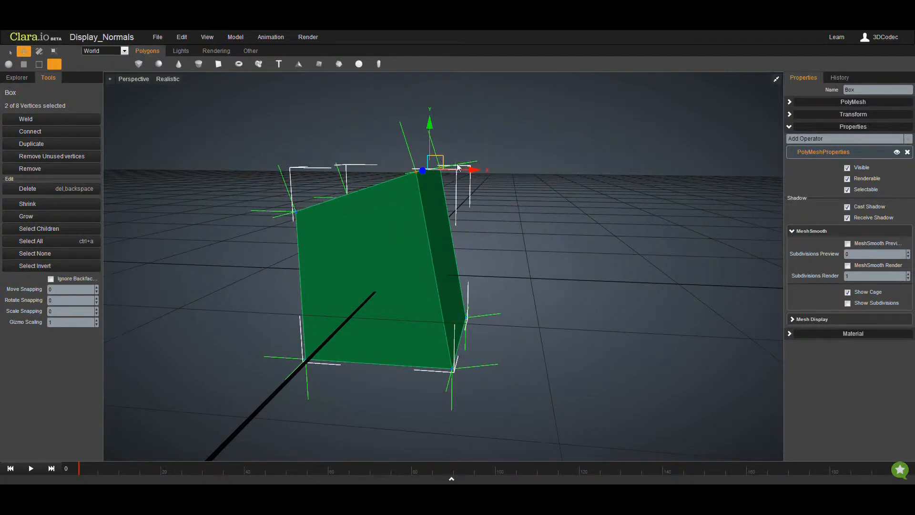
pyautogui.moveTo(424, 171); pyautogui.dragTo(525, 254)
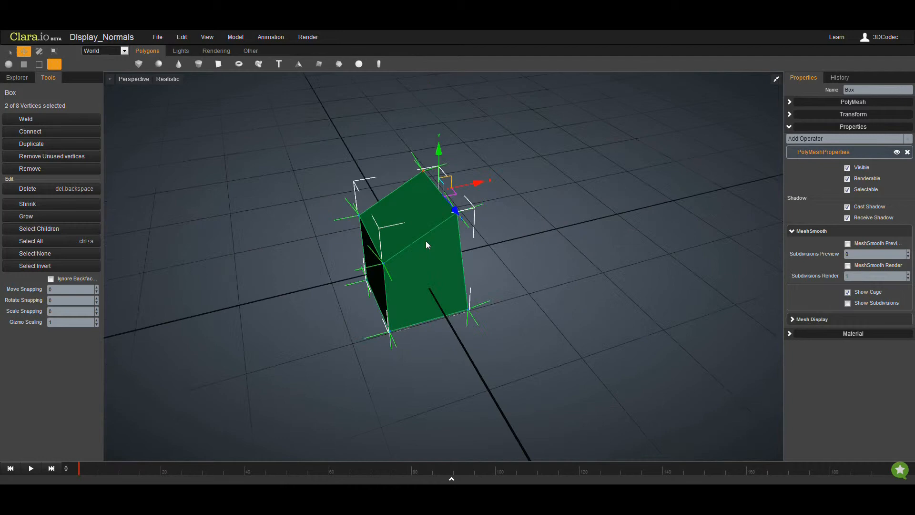
pyautogui.moveTo(426, 245); pyautogui.dragTo(417, 261)
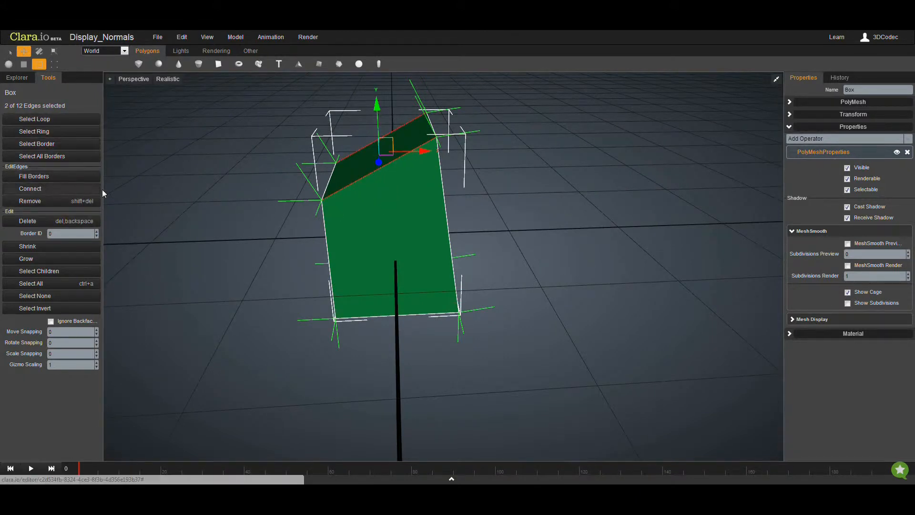
pyautogui.click(23, 51)
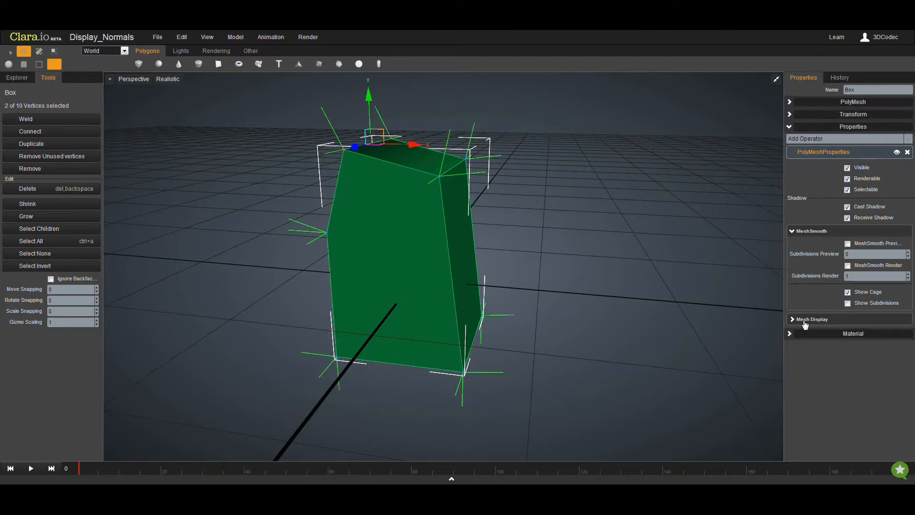
# In Mesh Display, change Normal Type from Face to Vertex and Face
pyautogui.click(812, 319)
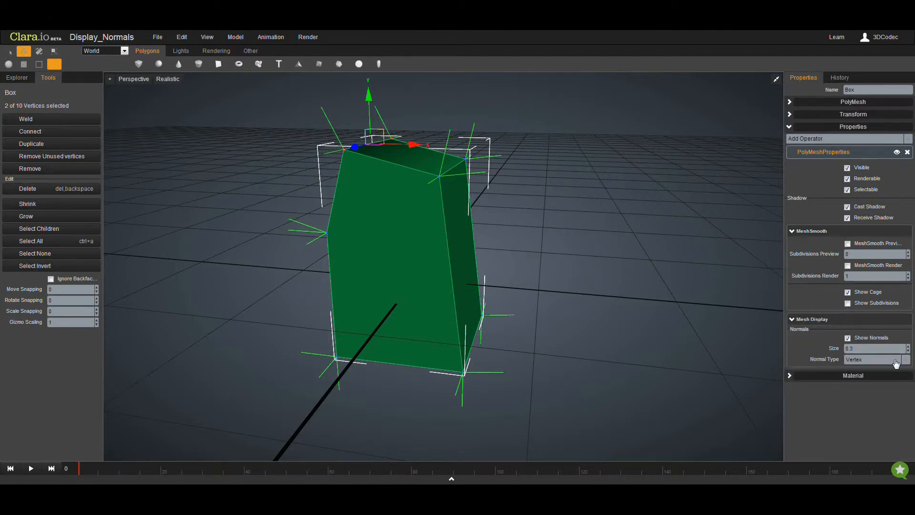
pyautogui.click(872, 358)
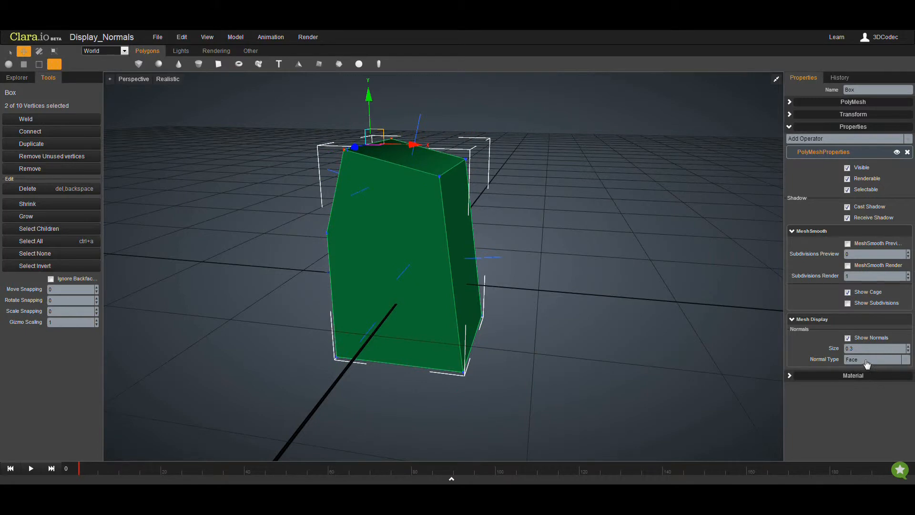
pyautogui.click(873, 359)
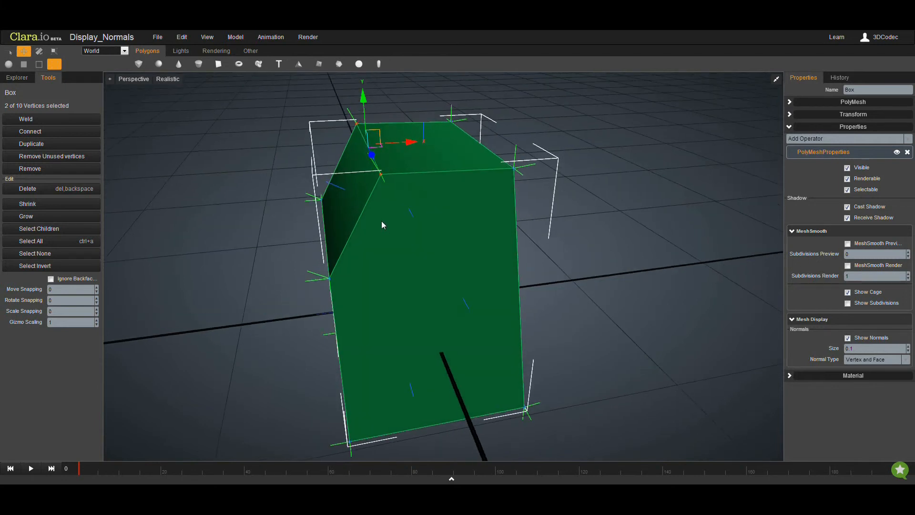
pyautogui.moveTo(413, 210)
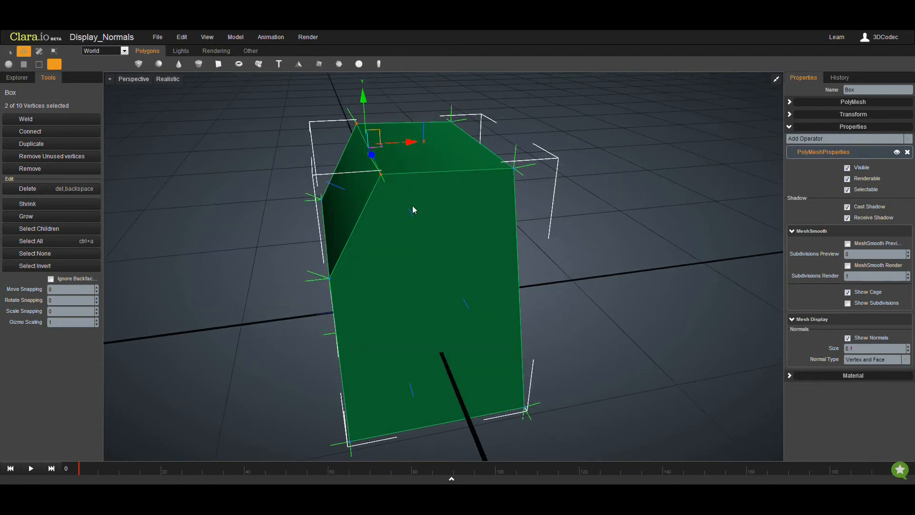